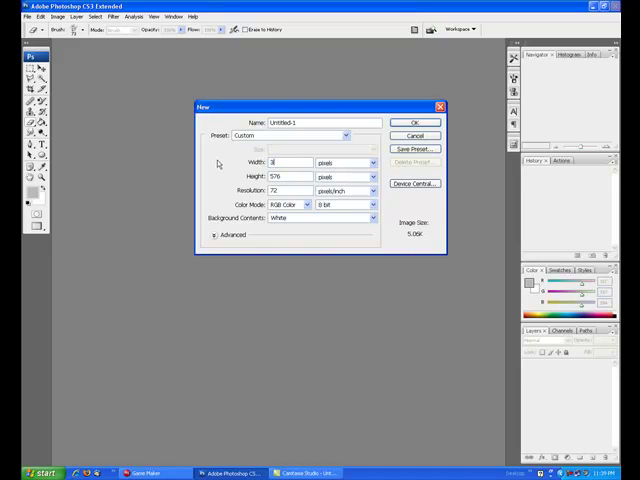
Step: Create the new square image and add a blank layer above the background
{"action": "left_click", "coordinate": [416, 136]}
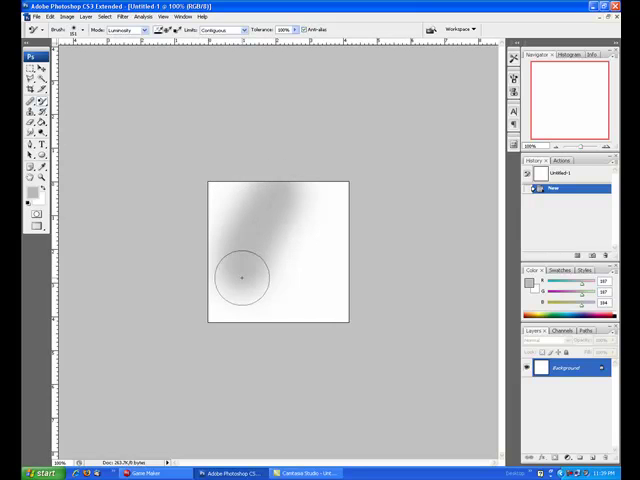
{"action": "left_click_drag", "start_coordinate": [244, 276], "coordinate": [488, 344]}
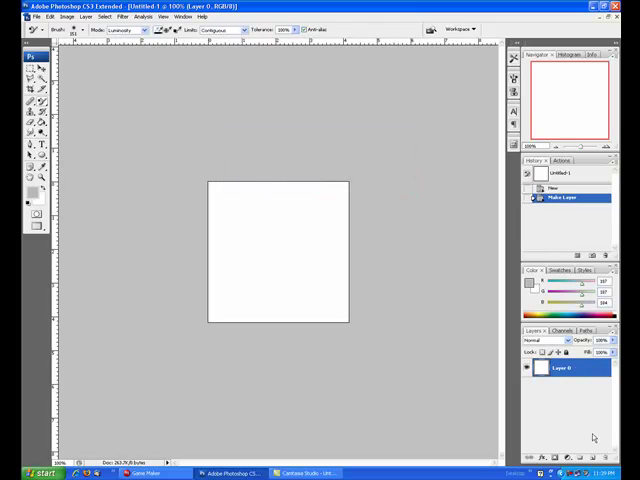
{"action": "mouse_move", "coordinate": [292, 352]}
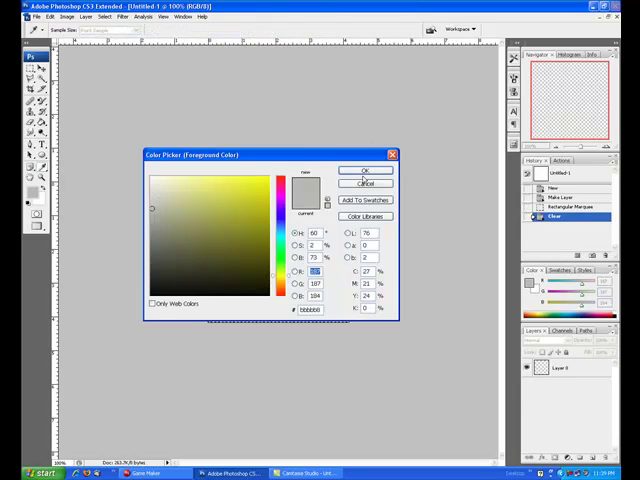
Step: Confirm the grey painting colour and dismiss the Layer Style dialog before brushing the blob
{"action": "left_click", "coordinate": [366, 168]}
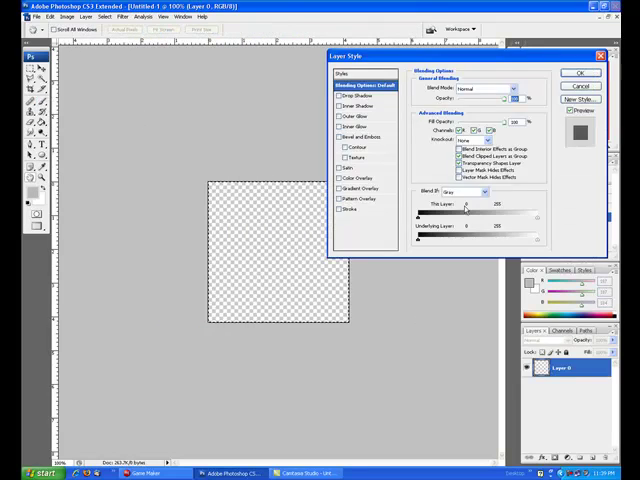
{"action": "left_click", "coordinate": [580, 72]}
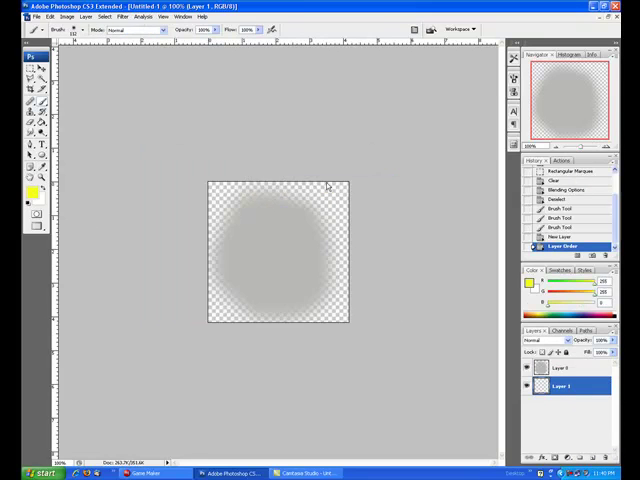
Step: Brush red over the soft grey blob on the transparent layer
{"action": "left_click_drag", "start_coordinate": [330, 184], "coordinate": [340, 280]}
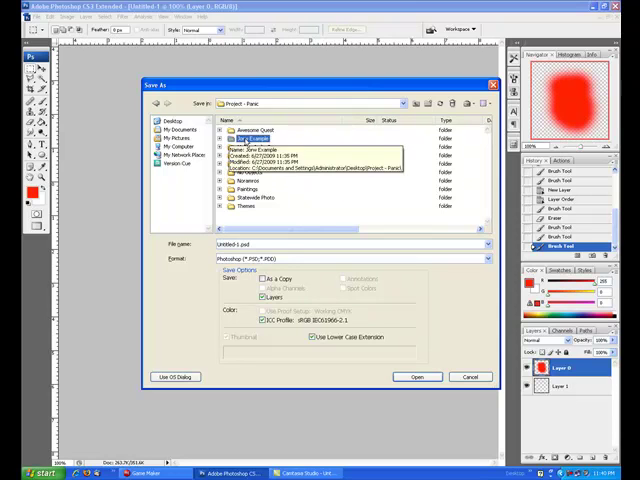
Step: Save the image as a PNG named 'red_blkb'
{"action": "left_click", "coordinate": [484, 256]}
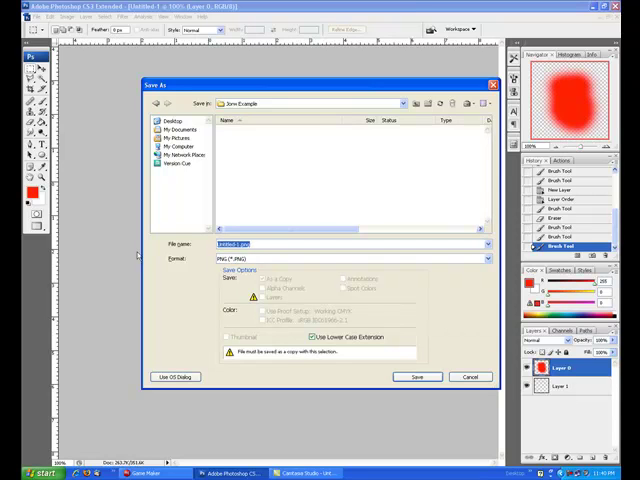
{"action": "type", "text": "red_blkb"}
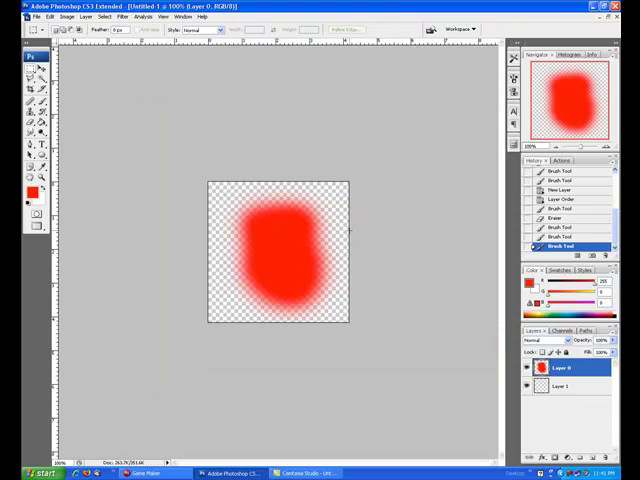
Step: In Game Maker, create sprite 'spr_blob' loaded from the red blob PNG and confirm it
{"action": "left_click", "coordinate": [146, 472]}
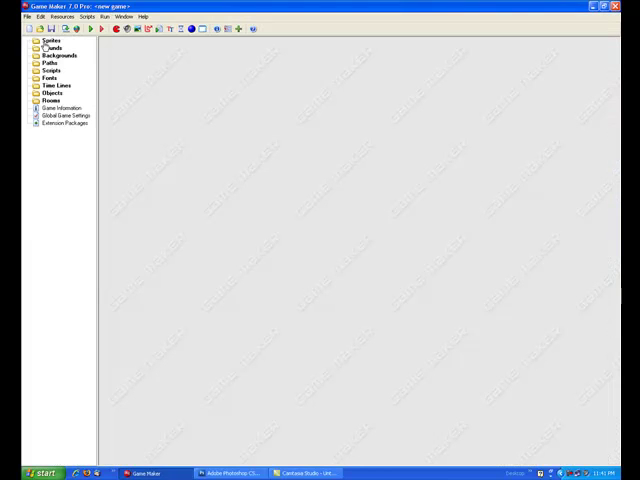
{"action": "double_click", "coordinate": [48, 48]}
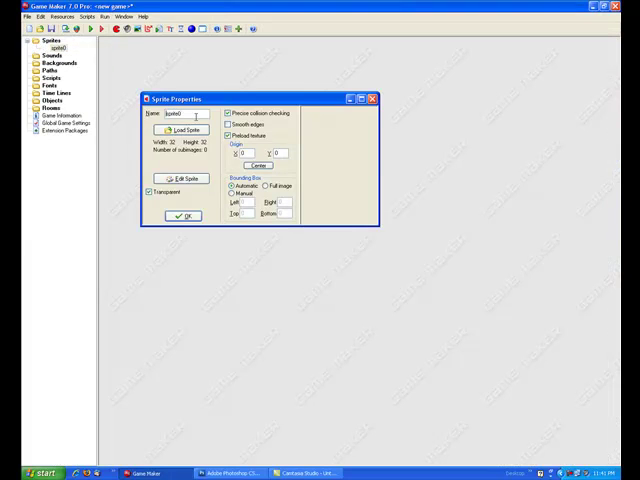
{"action": "type", "text": "spr_blob"}
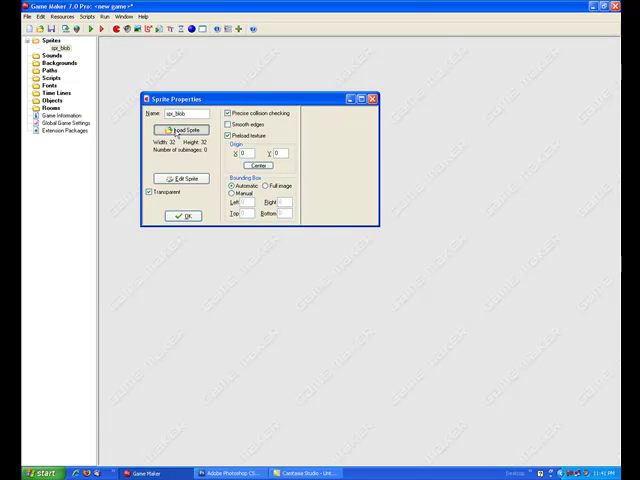
{"action": "left_click", "coordinate": [180, 132]}
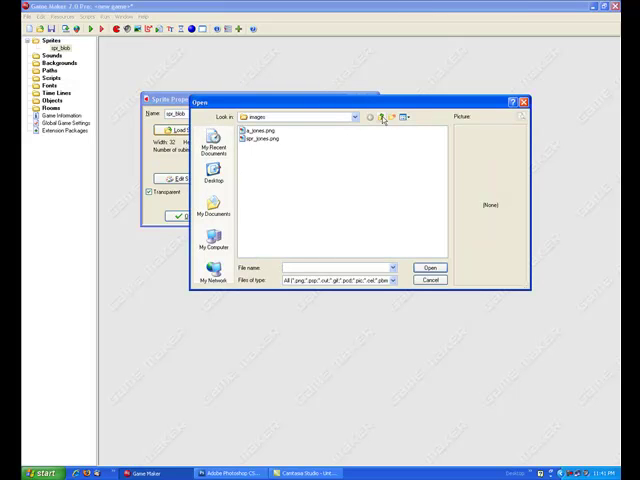
{"action": "left_click", "coordinate": [380, 116]}
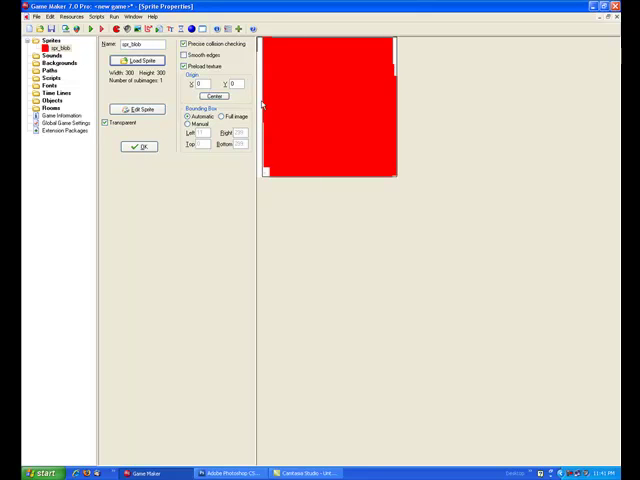
{"action": "mouse_move", "coordinate": [264, 104]}
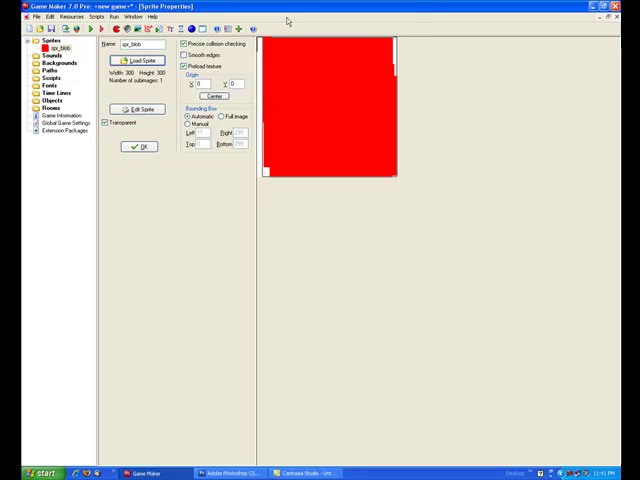
{"action": "mouse_move", "coordinate": [288, 22]}
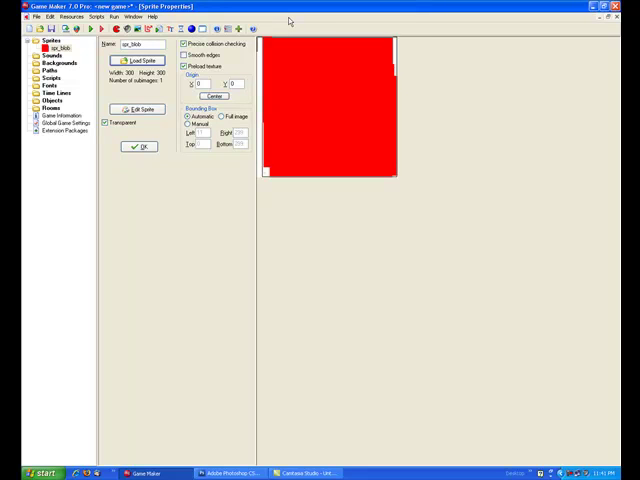
{"action": "mouse_move", "coordinate": [108, 124]}
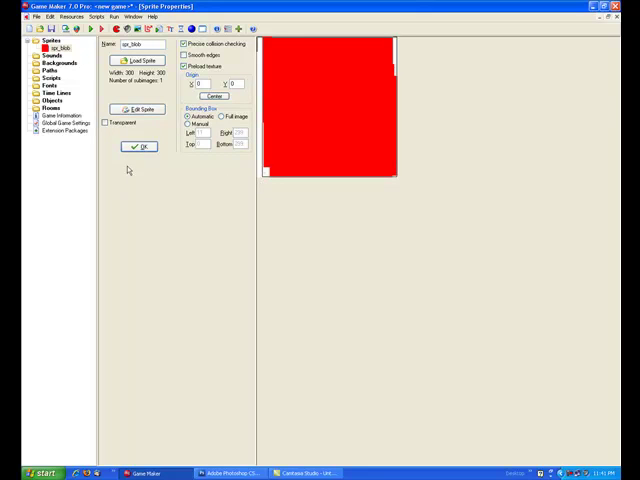
{"action": "left_click", "coordinate": [136, 148]}
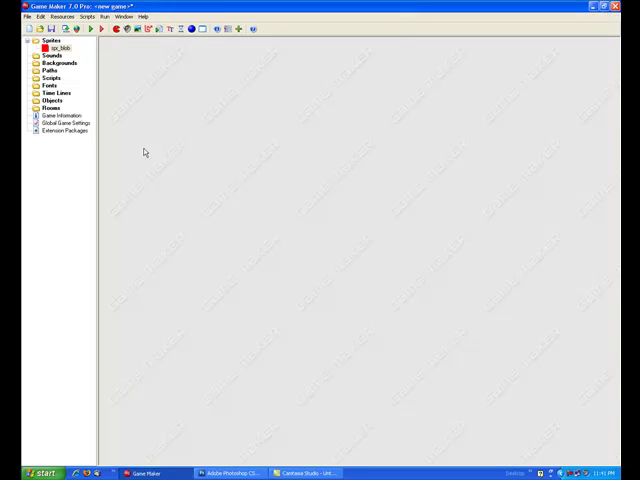
{"action": "mouse_move", "coordinate": [244, 332]}
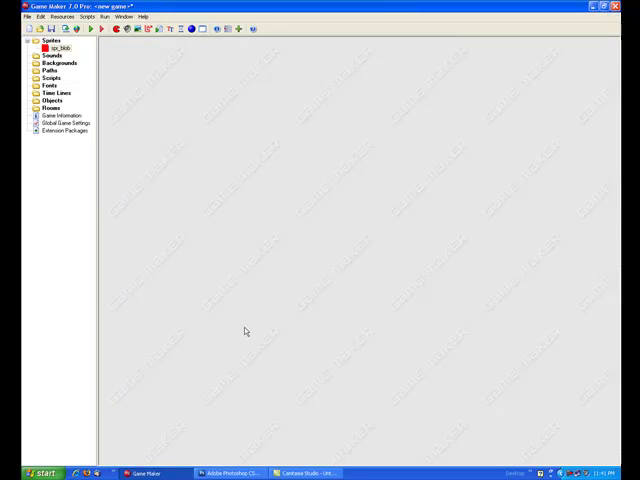
Step: Back in Photoshop, delete the unneeded layer and load a selection from the blob layer's transparency
{"action": "left_click", "coordinate": [216, 472]}
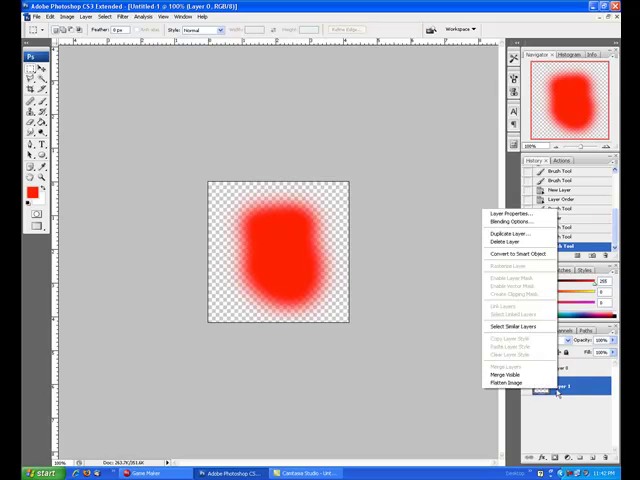
{"action": "left_click", "coordinate": [518, 242]}
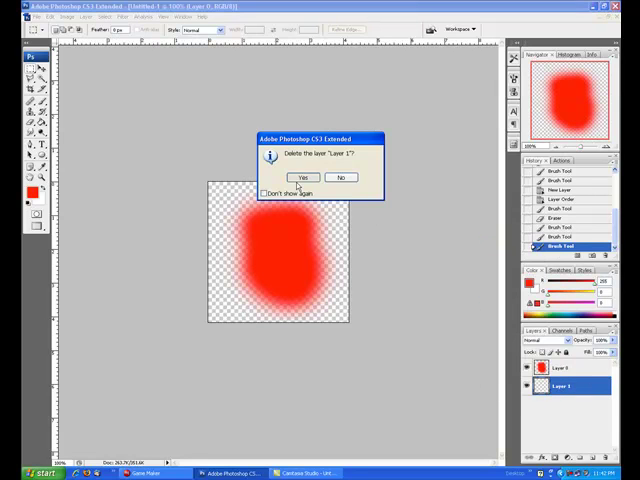
{"action": "left_click", "coordinate": [304, 176]}
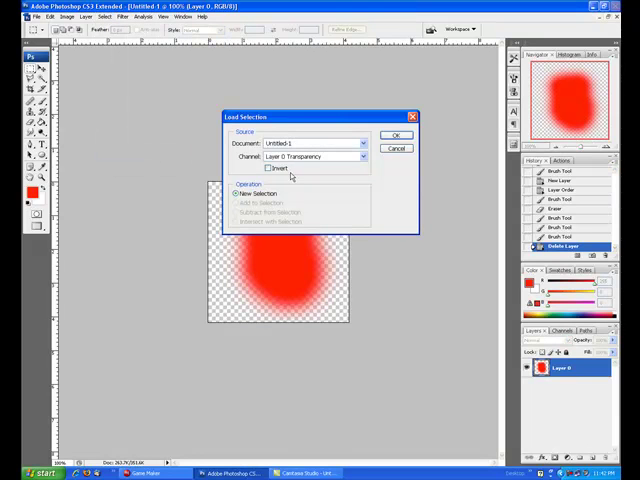
{"action": "left_click", "coordinate": [396, 136]}
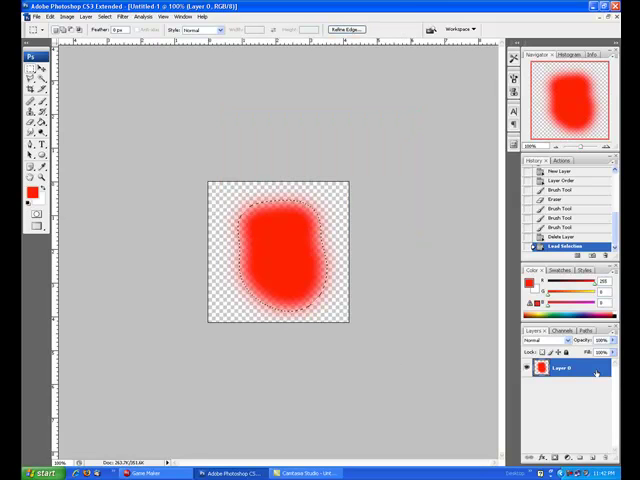
{"action": "left_click", "coordinate": [568, 330]}
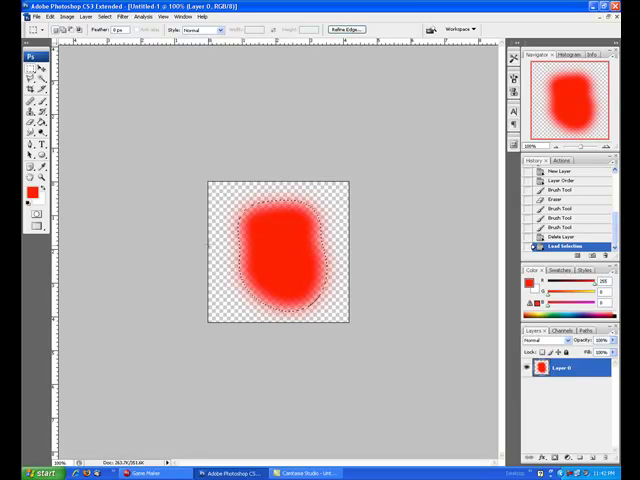
Step: Add a black-filled layer above the red blob and paint the blob shape in soft white
{"action": "left_click", "coordinate": [570, 356]}
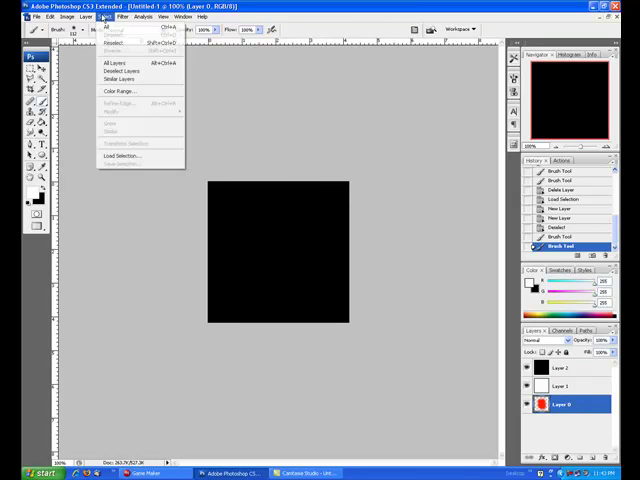
{"action": "left_click", "coordinate": [120, 156]}
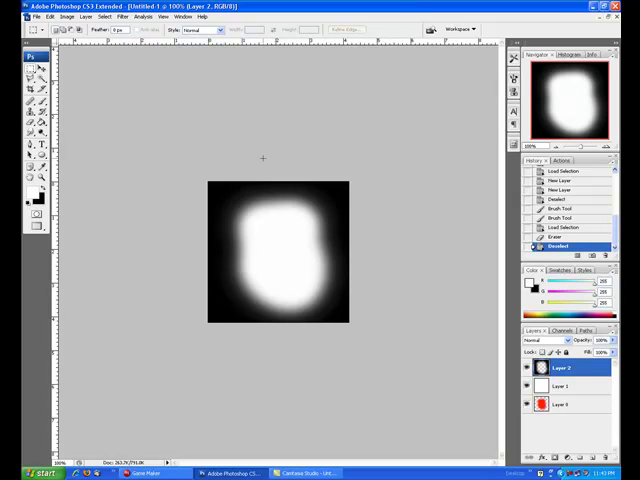
Step: Save the black-and-white mask image as a separate PNG in the same folder
{"action": "left_click", "coordinate": [36, 16]}
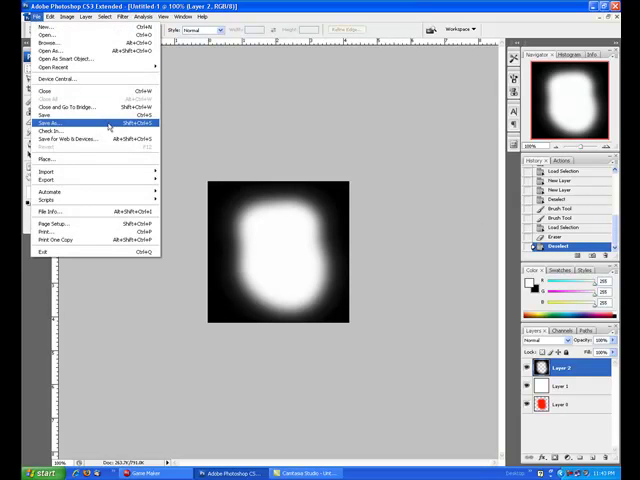
{"action": "left_click", "coordinate": [48, 122]}
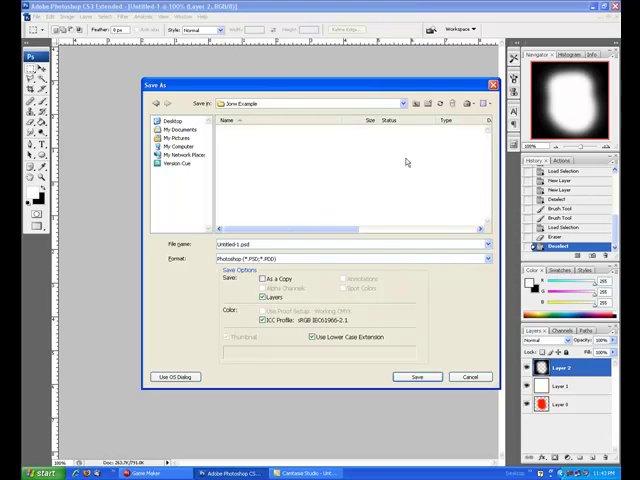
{"action": "left_click", "coordinate": [484, 258]}
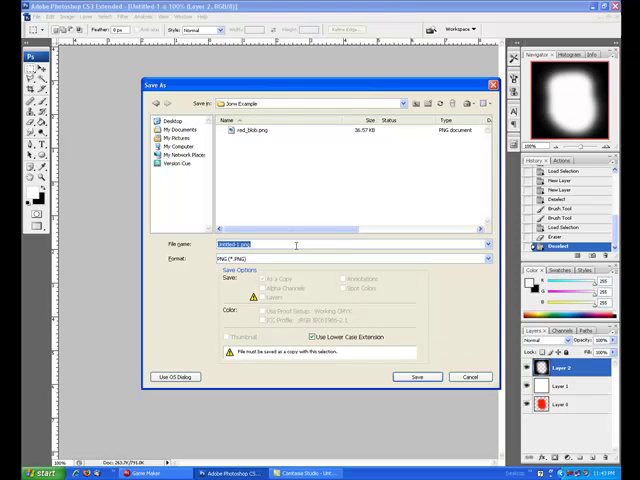
{"action": "type", "text": "red_blob"}
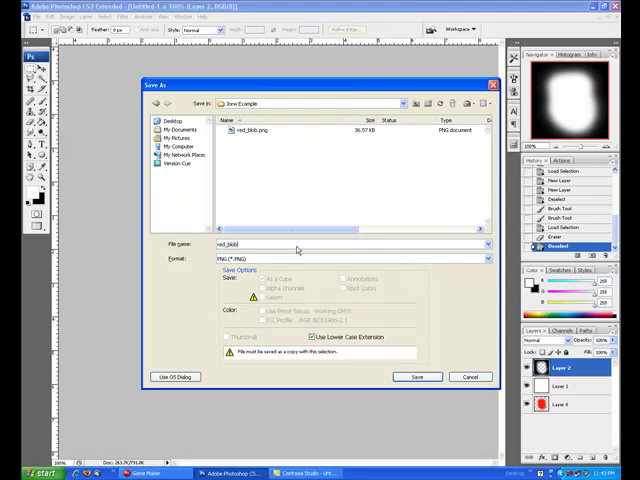
{"action": "type", "text": "a_"}
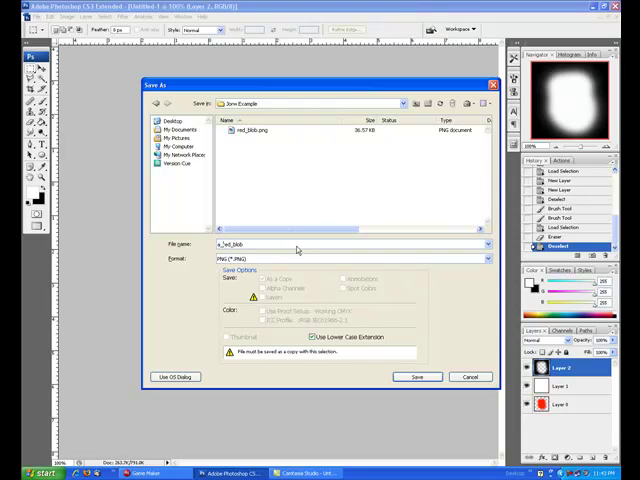
{"action": "left_click", "coordinate": [418, 376]}
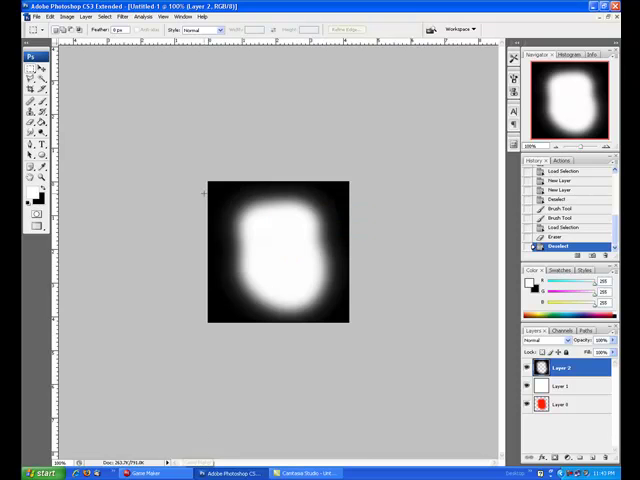
Step: In Game Maker, create a second sprite 's_blob' loaded from the mask PNG and confirm it
{"action": "left_click", "coordinate": [148, 472]}
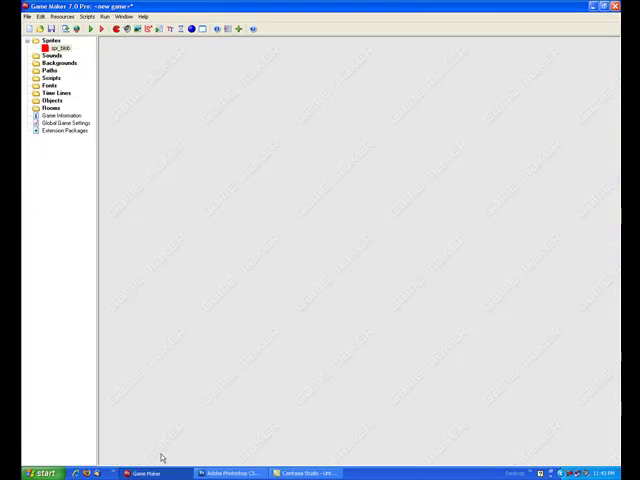
{"action": "left_click", "coordinate": [224, 472]}
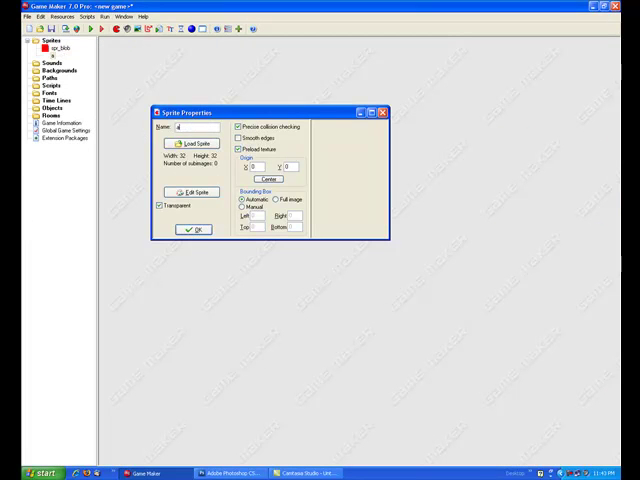
{"action": "type", "text": "s_blob"}
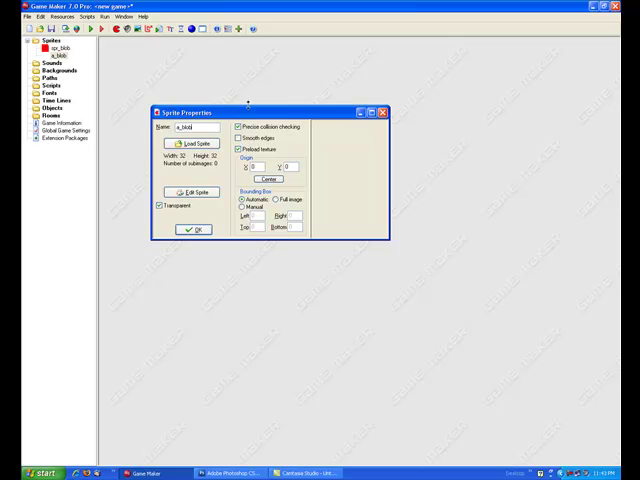
{"action": "left_click", "coordinate": [192, 144]}
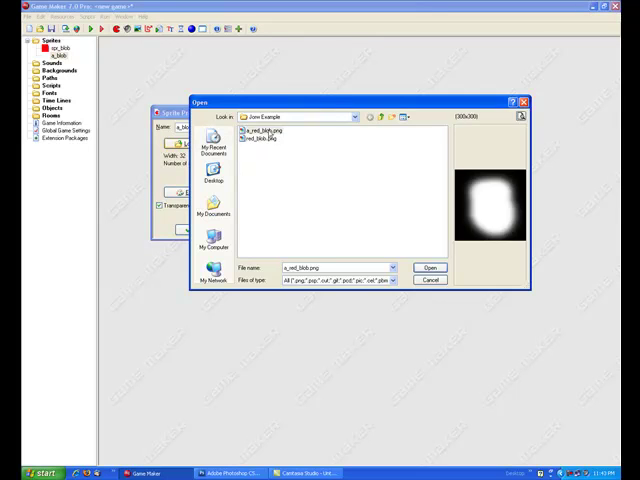
{"action": "left_click", "coordinate": [428, 268]}
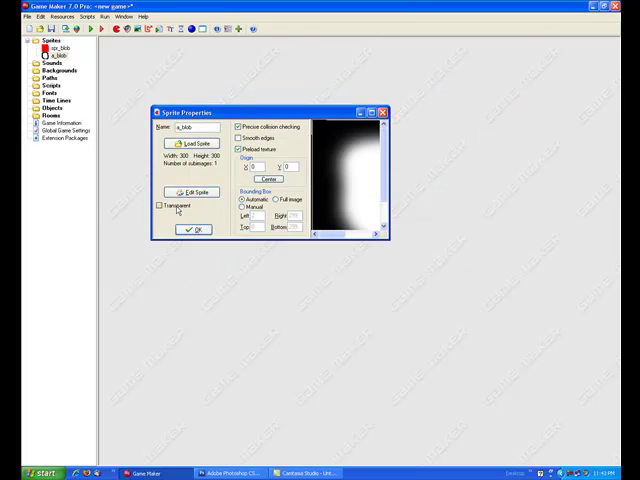
{"action": "left_click", "coordinate": [194, 230]}
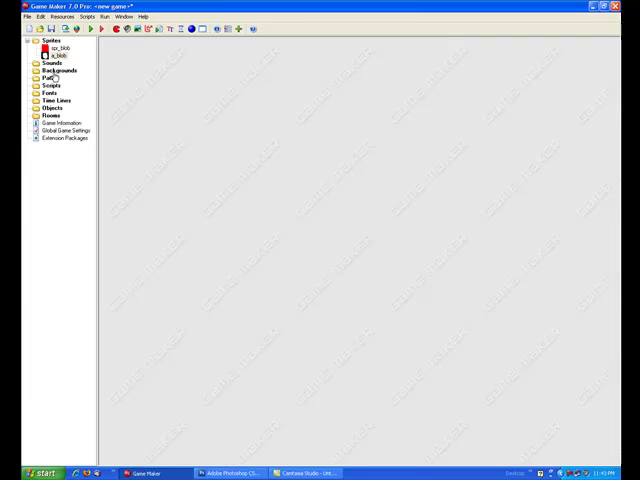
Step: Create a script calling sprite_set_alpha_from_sprite with spr_blob and the mask sprite
{"action": "double_click", "coordinate": [50, 84]}
{"action": "type", "text": "png"}
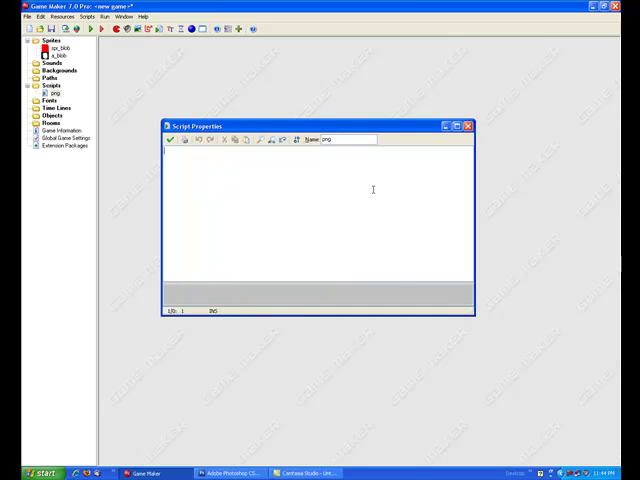
{"action": "type", "text": "sprite_set_"}
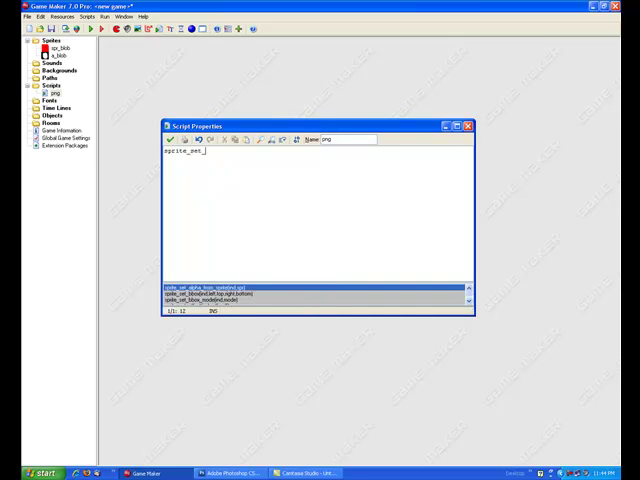
{"action": "type", "text": "alpha_gr"}
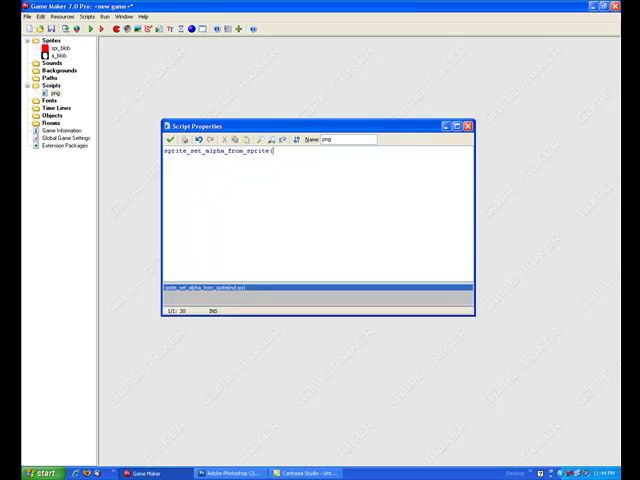
{"action": "type", "text": "spr_blob"}
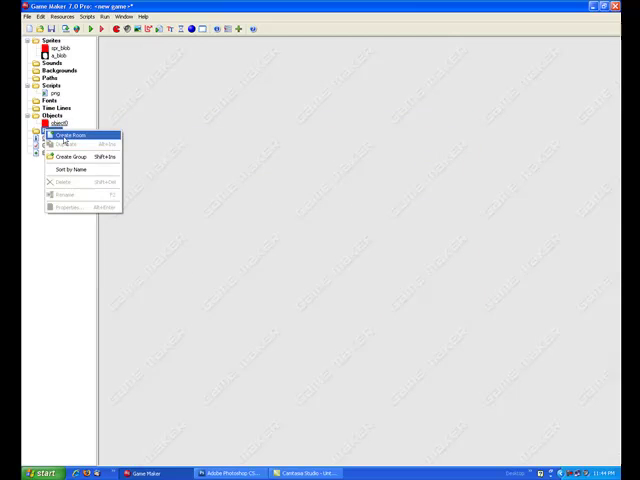
Step: Create a new room, enter its creation code from Settings and confirm it
{"action": "left_click", "coordinate": [70, 136]}
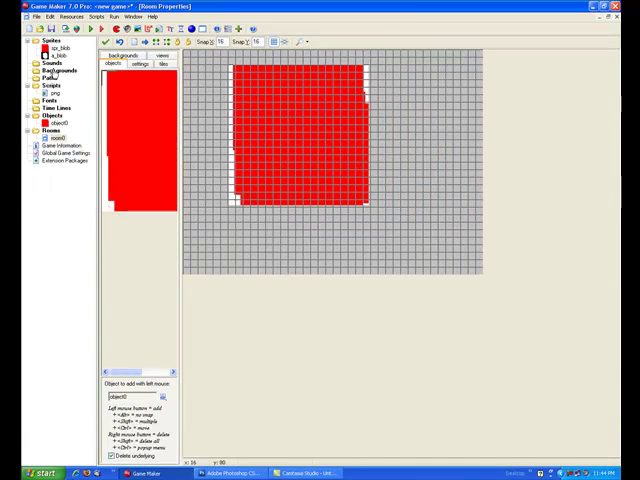
{"action": "left_click", "coordinate": [140, 64]}
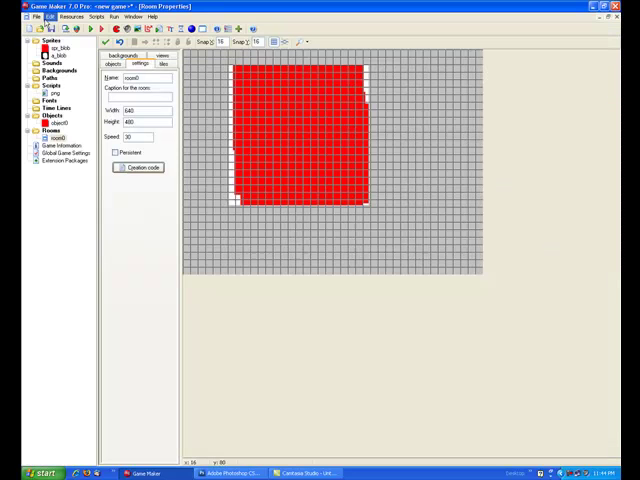
{"action": "left_click", "coordinate": [138, 168]}
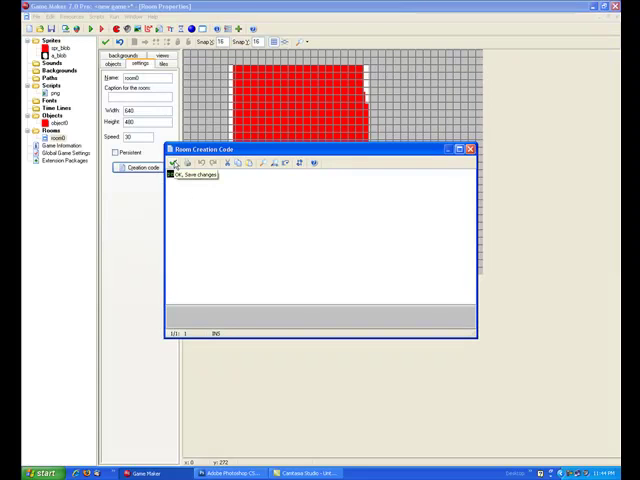
{"action": "left_click", "coordinate": [176, 176]}
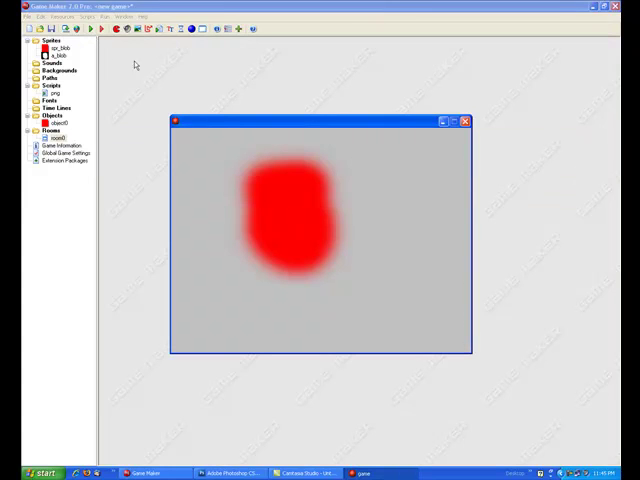
{"action": "mouse_move", "coordinate": [372, 132]}
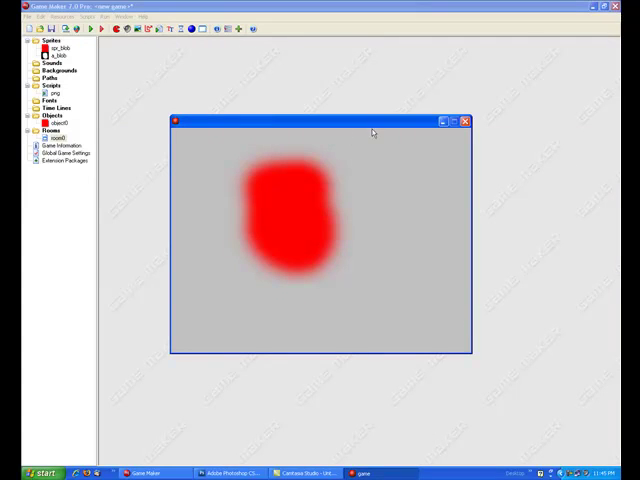
{"action": "mouse_move", "coordinate": [332, 204]}
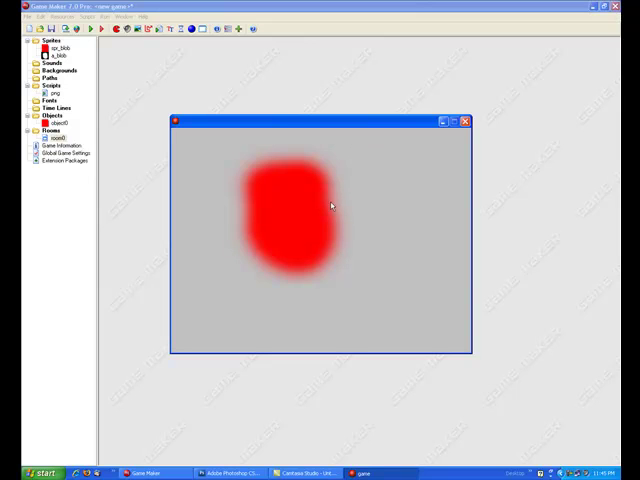
{"action": "mouse_move", "coordinate": [384, 186]}
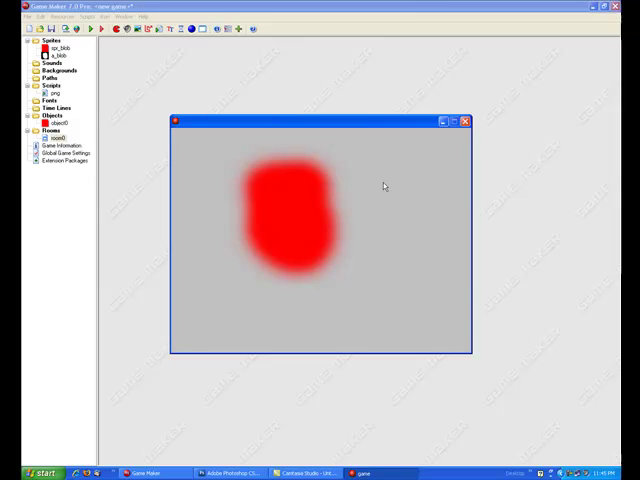